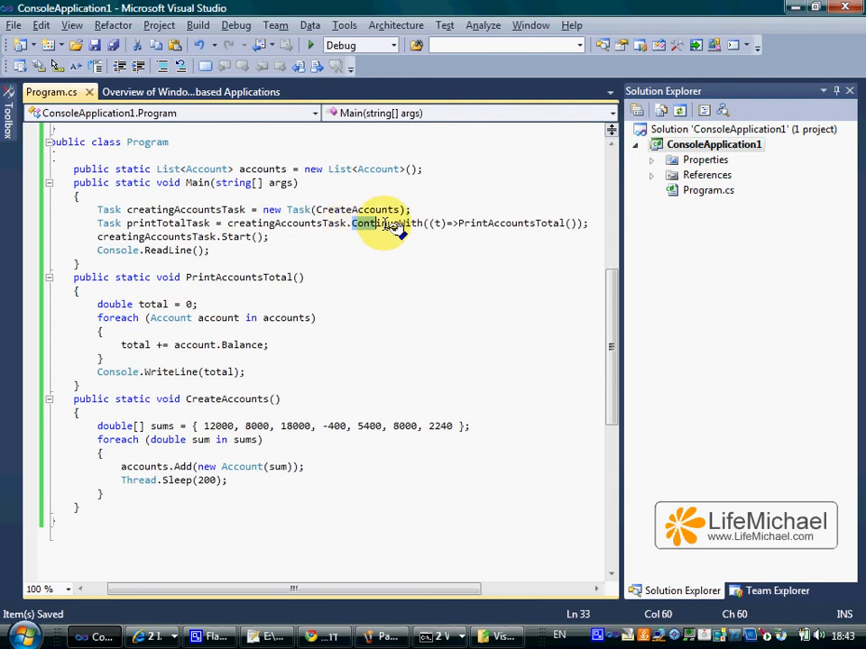
pyautogui.moveTo(352, 222); pyautogui.dragTo(500, 223)
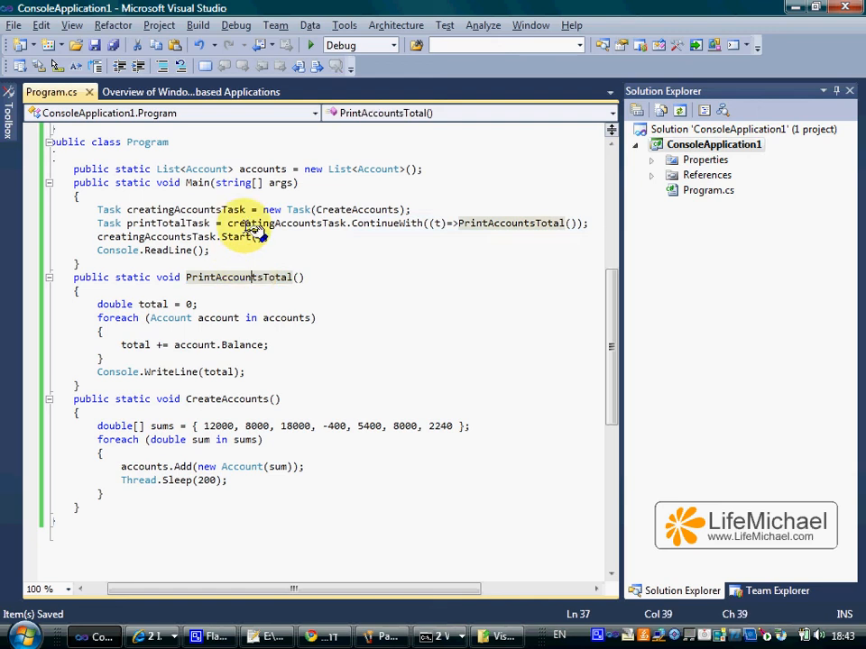
pyautogui.click(257, 236)
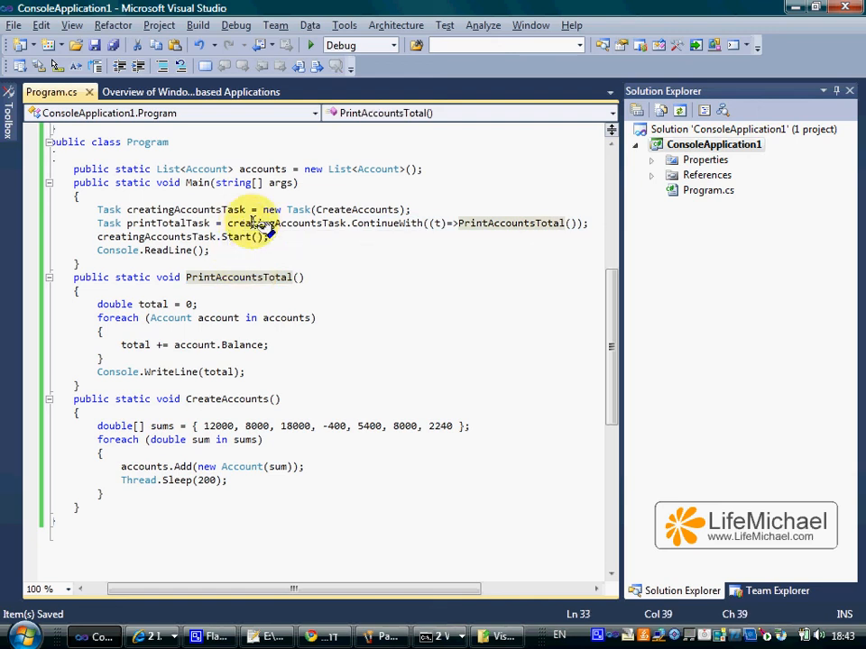